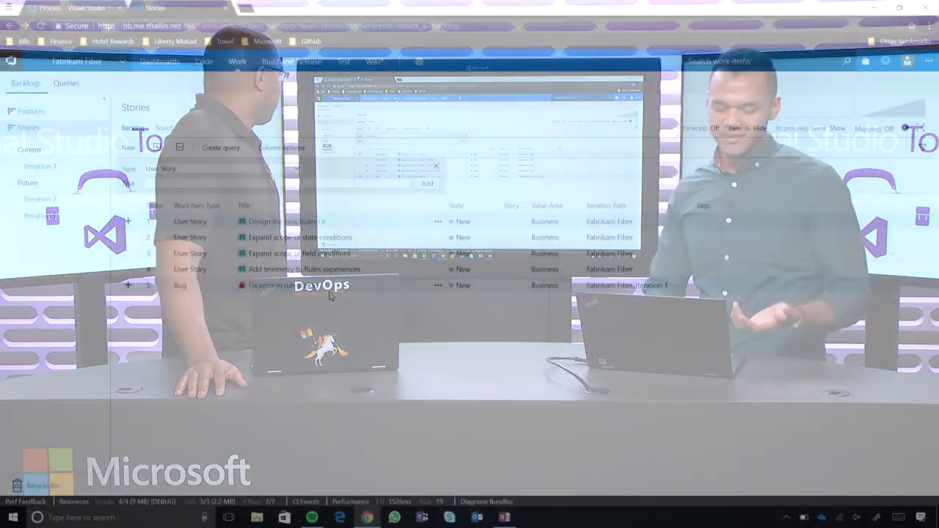
# Set bug 21 'Fix error in rule dialog' to state Resolved, reason Fixed.
pyautogui.click(287, 285)
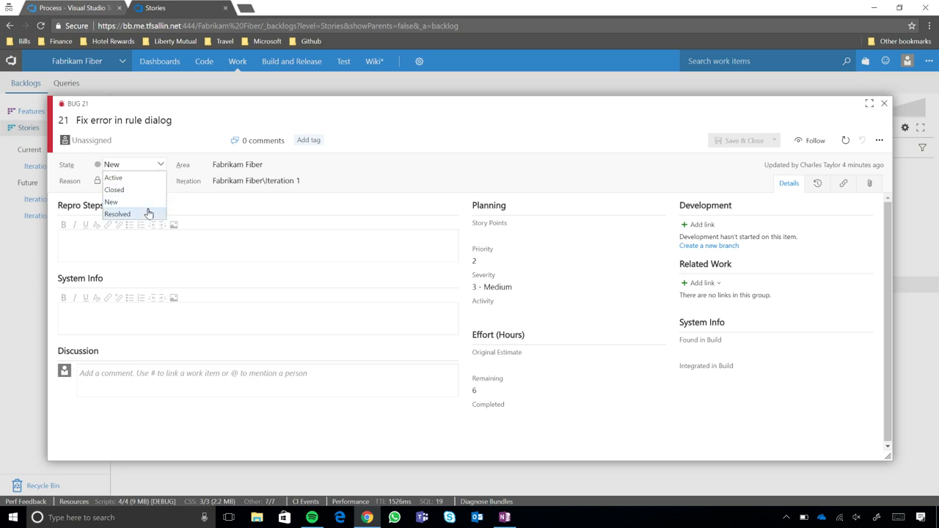
pyautogui.click(118, 213)
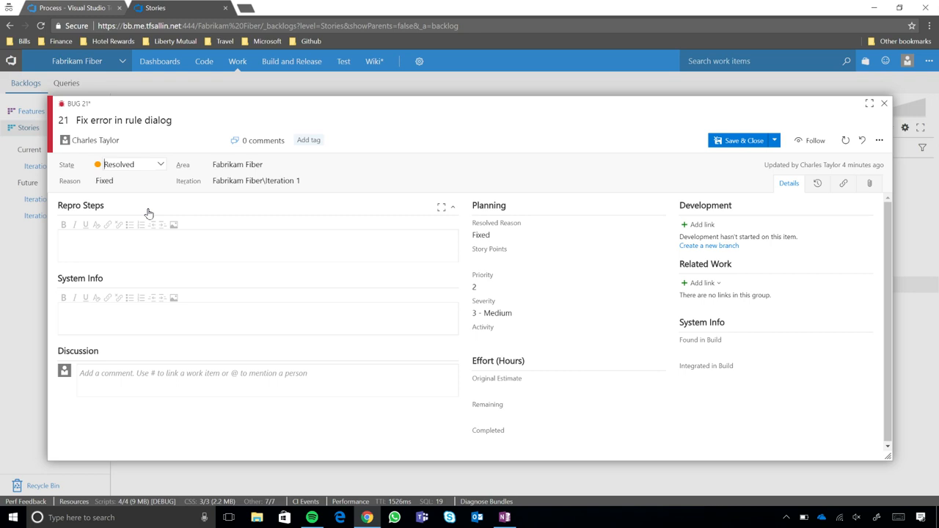
pyautogui.moveTo(122, 126)
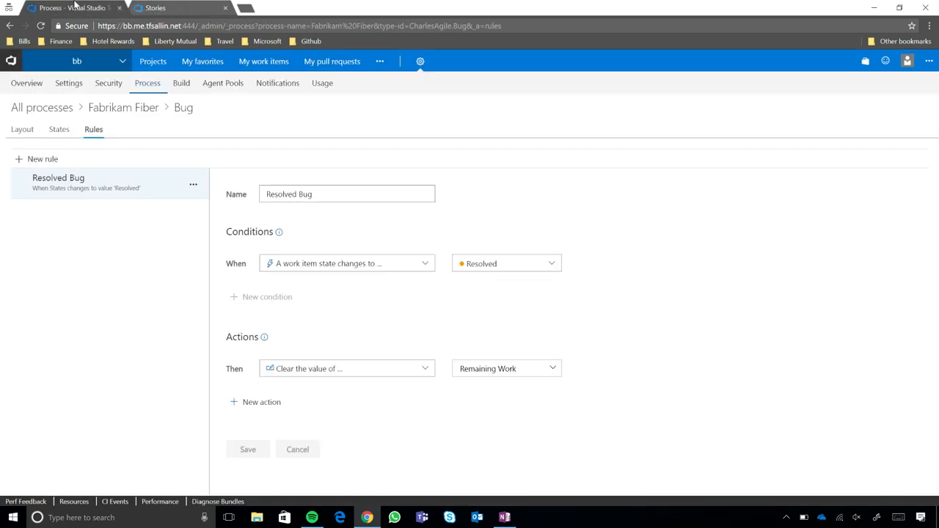
pyautogui.moveTo(123, 108)
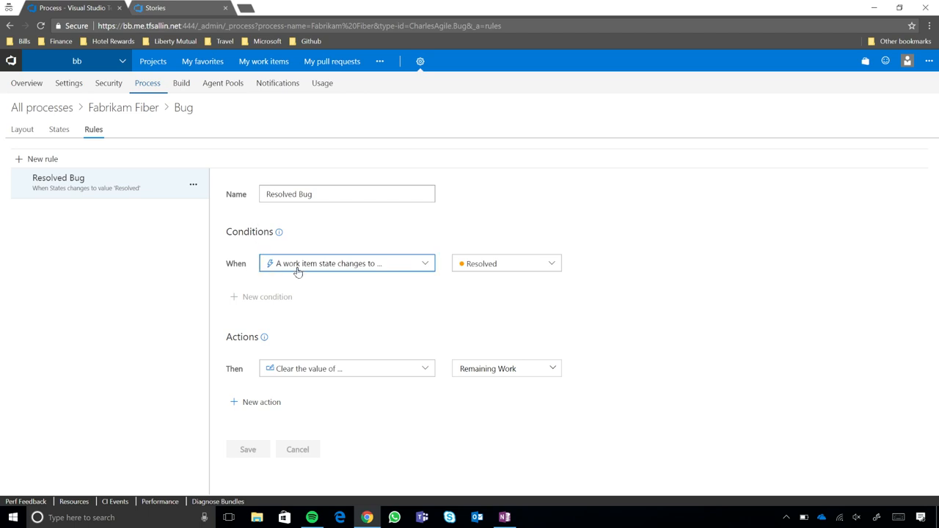
pyautogui.moveTo(429, 258)
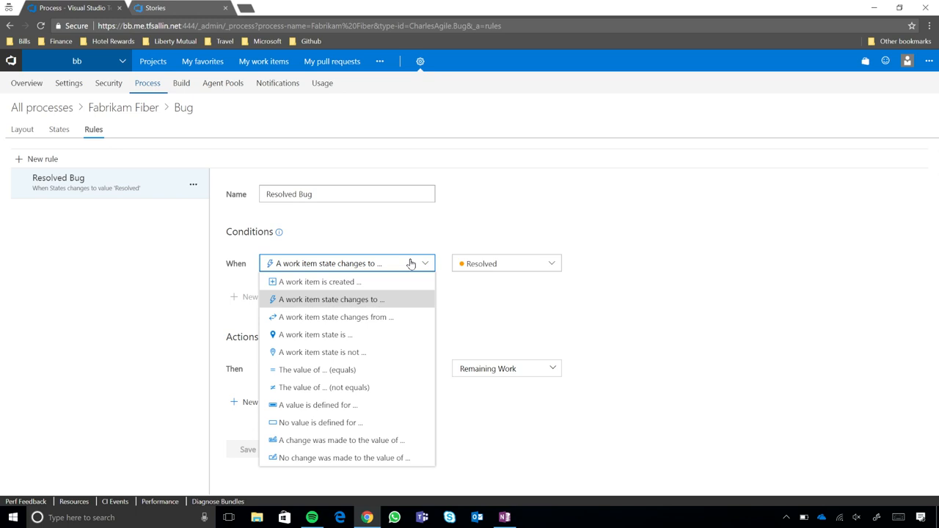
# Start a blank new rule for the Fabrikam Fiber Bug type.
pyautogui.click(43, 158)
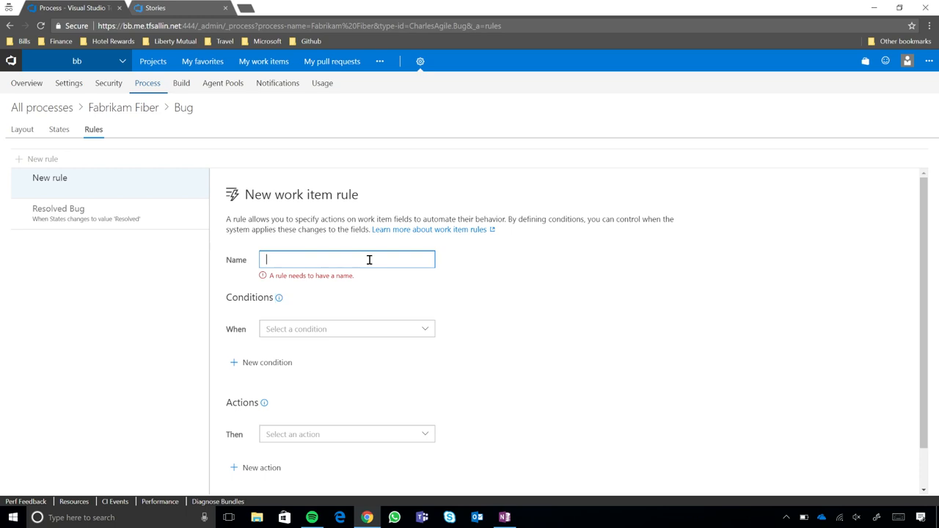
# Name the new rule 'High priority bug'.
pyautogui.write('Change in Pri')
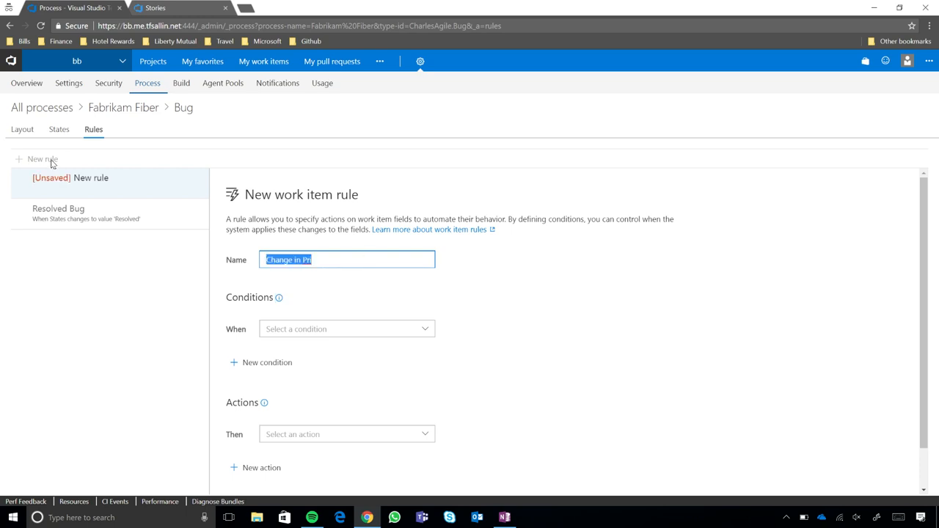
pyautogui.write('High priority')
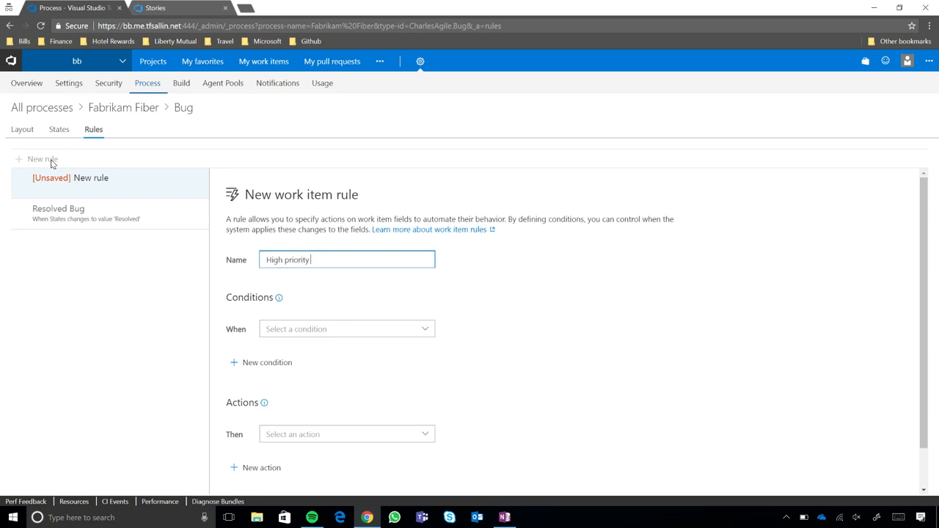
pyautogui.write('bug')
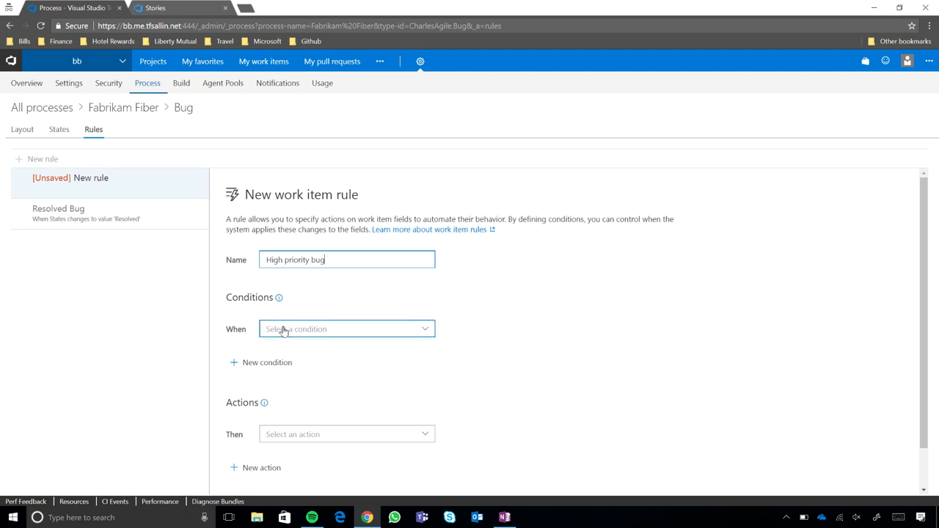
# Add the condition Priority equals 1 and the action making Risk required.
pyautogui.click(346, 329)
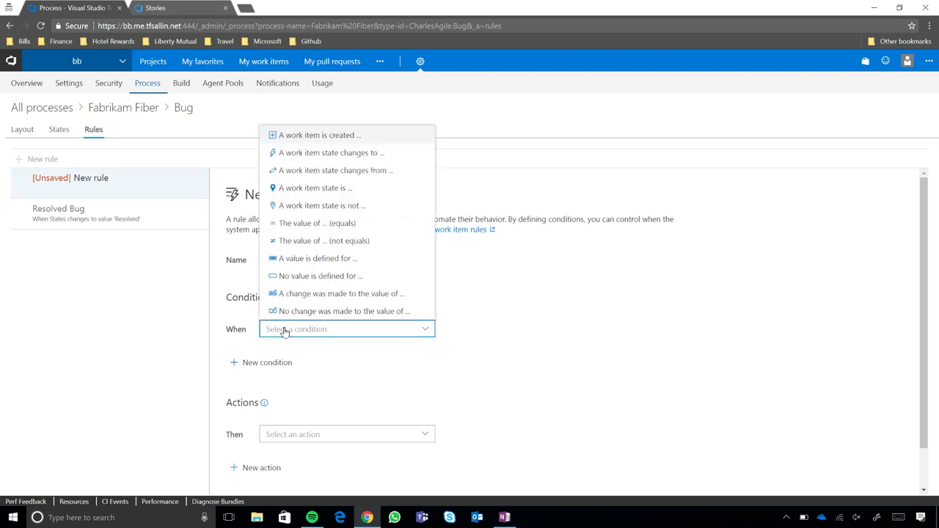
pyautogui.click(317, 223)
pyautogui.write('Pr')
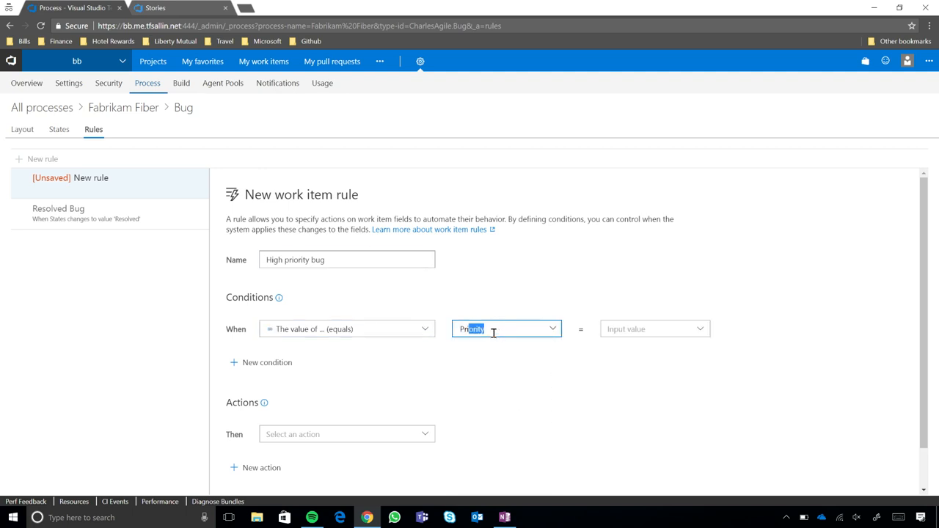
pyautogui.click(653, 329)
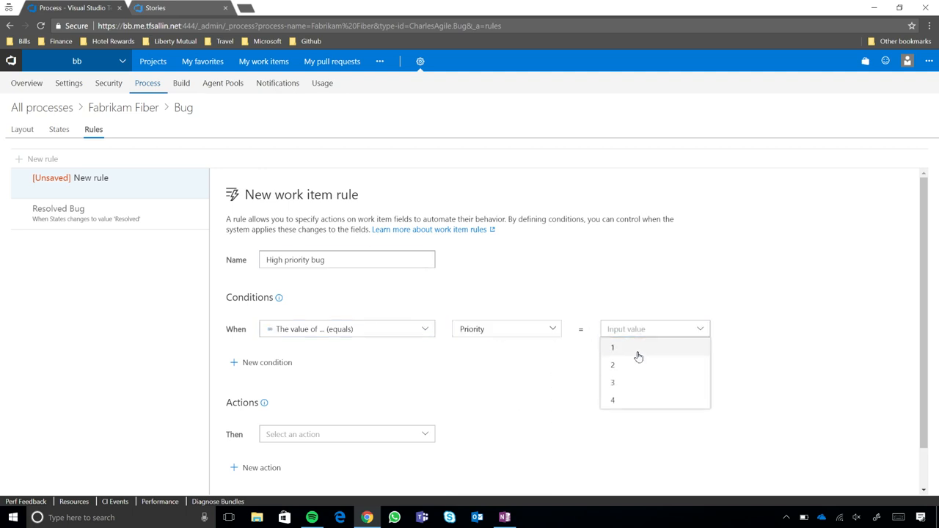
pyautogui.click(613, 347)
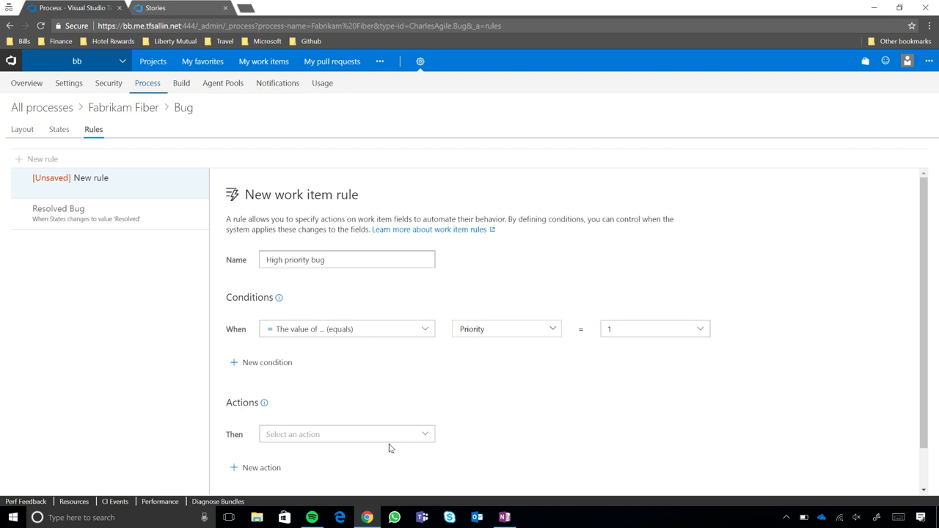
pyautogui.click(346, 328)
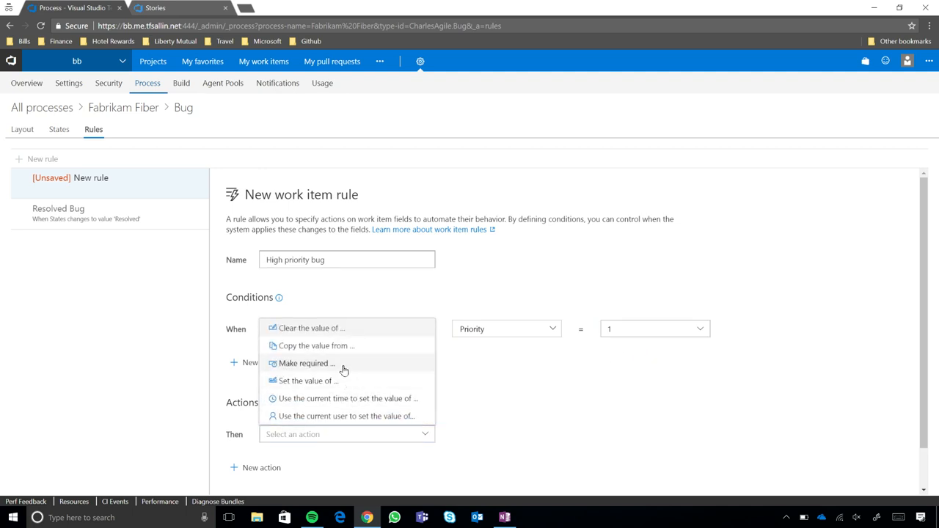
pyautogui.click(306, 363)
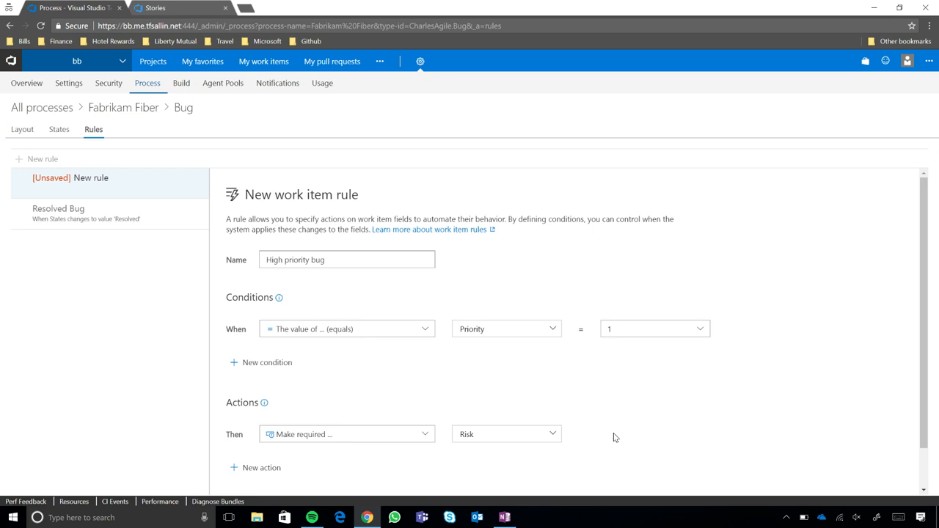
pyautogui.scroll(-3)
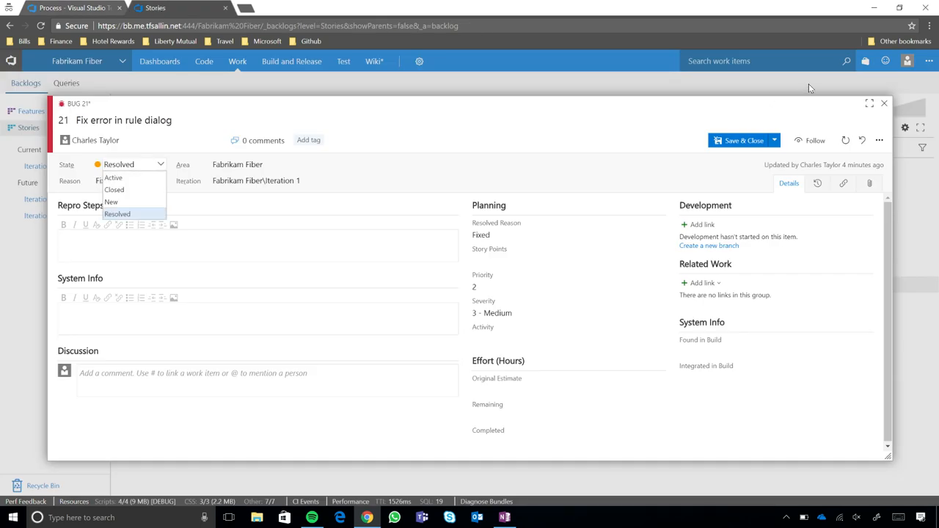
# Discard bug 21's unsaved changes, open and close a blank new bug, then reopen bug 21.
pyautogui.click(885, 103)
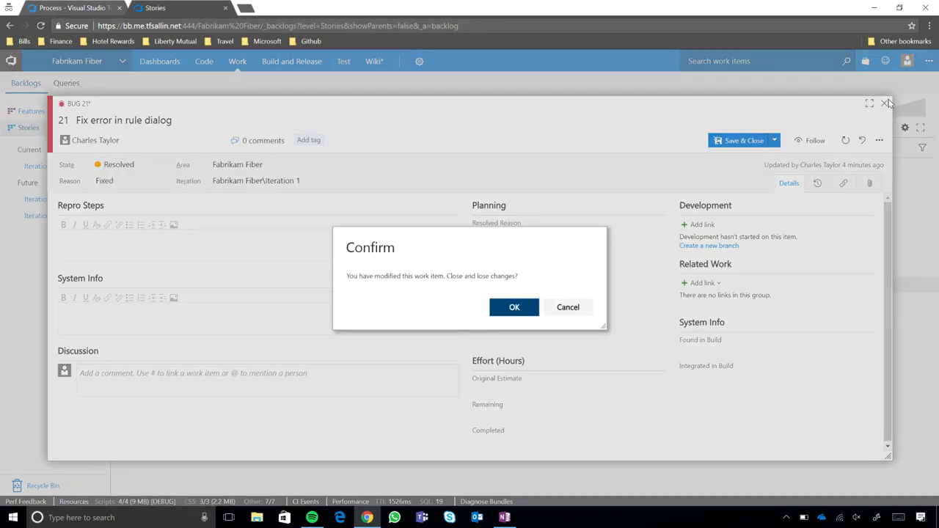
pyautogui.click(515, 307)
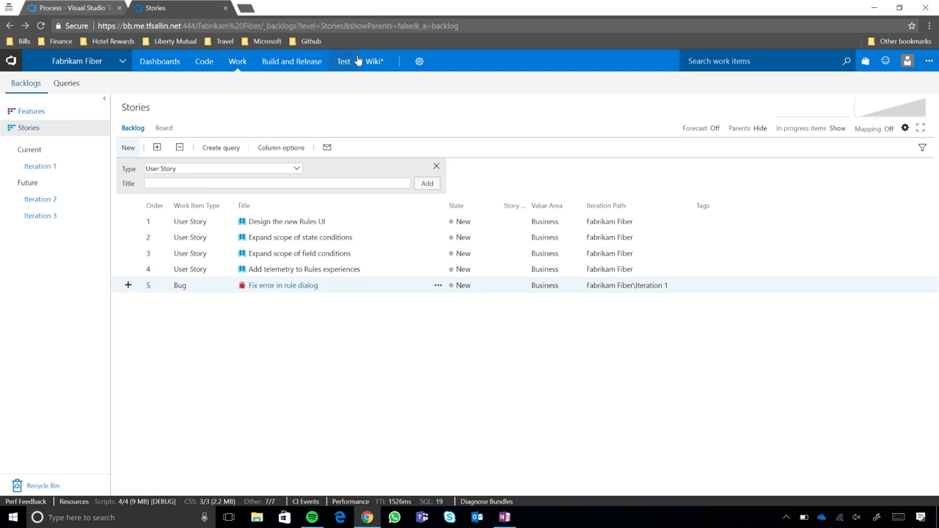
pyautogui.click(238, 61)
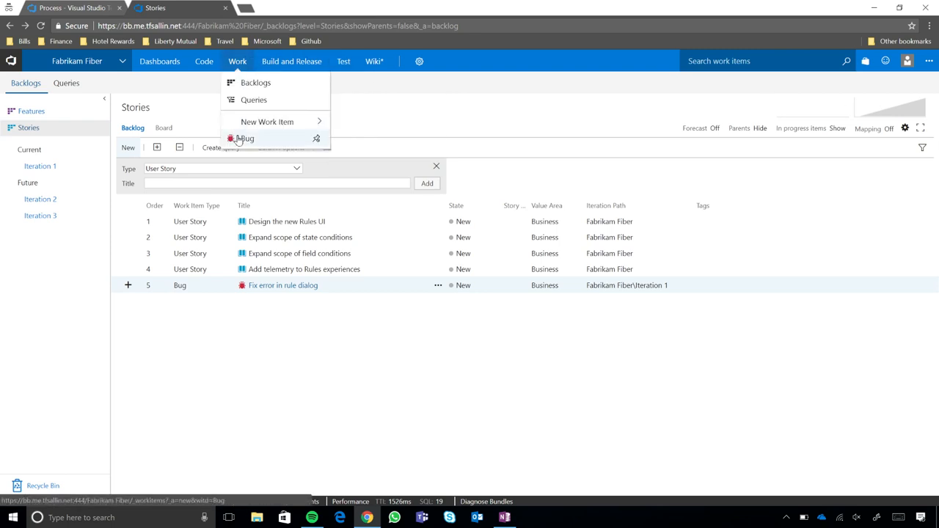
pyautogui.click(245, 138)
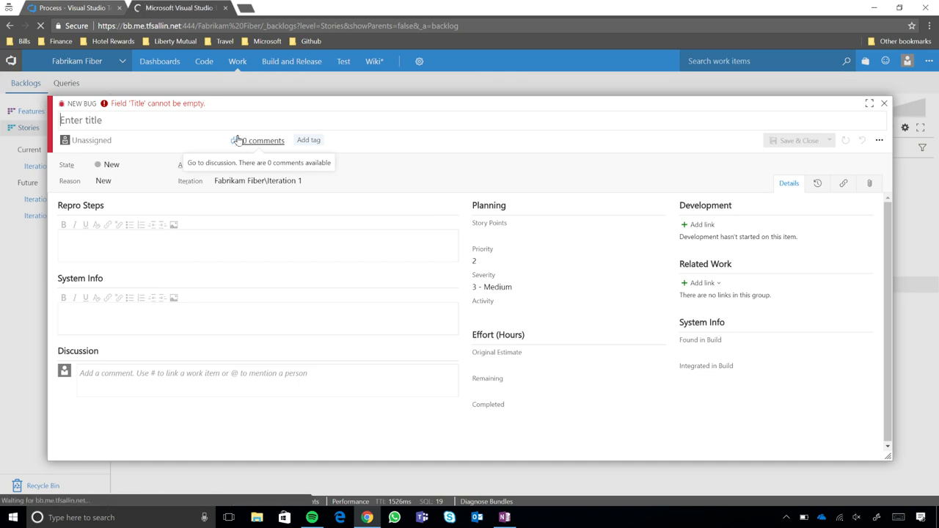
pyautogui.click(884, 103)
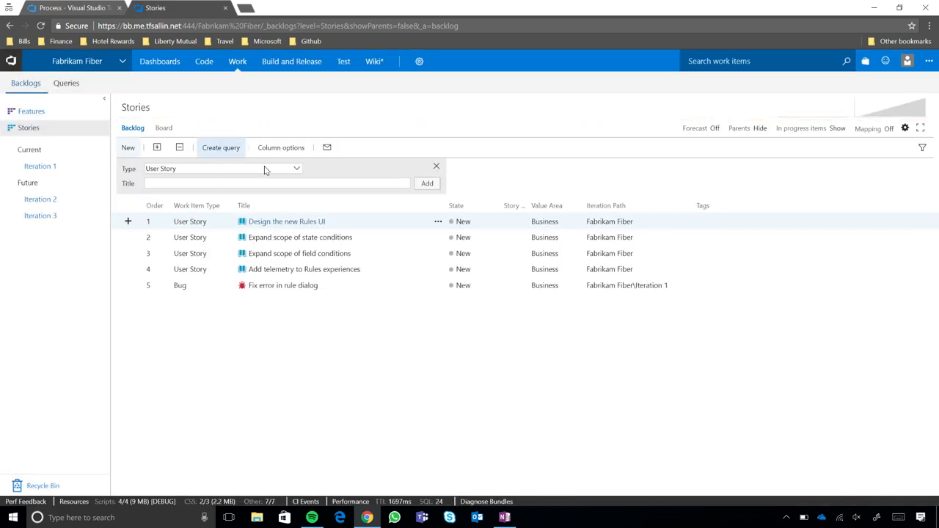
pyautogui.click(237, 61)
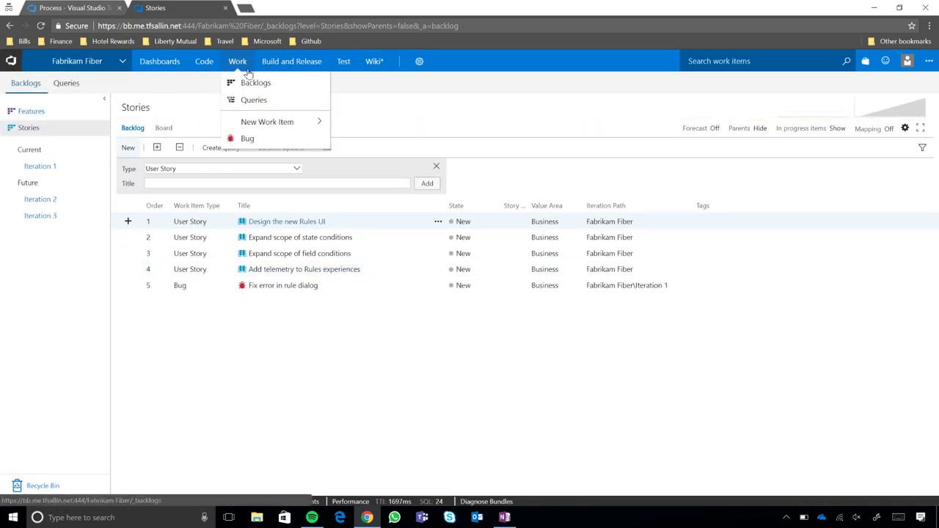
pyautogui.click(247, 139)
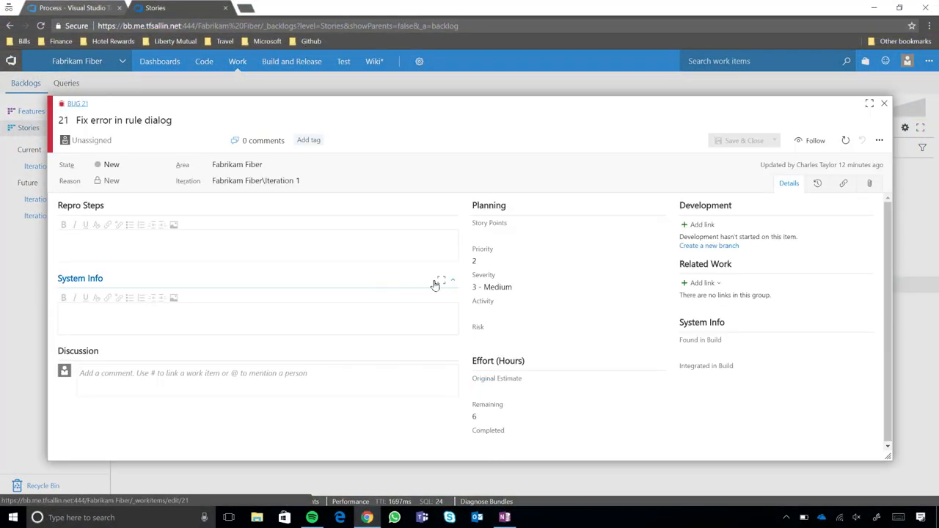
# Set bug 21's Priority to 1 to test the rule.
pyautogui.click(567, 261)
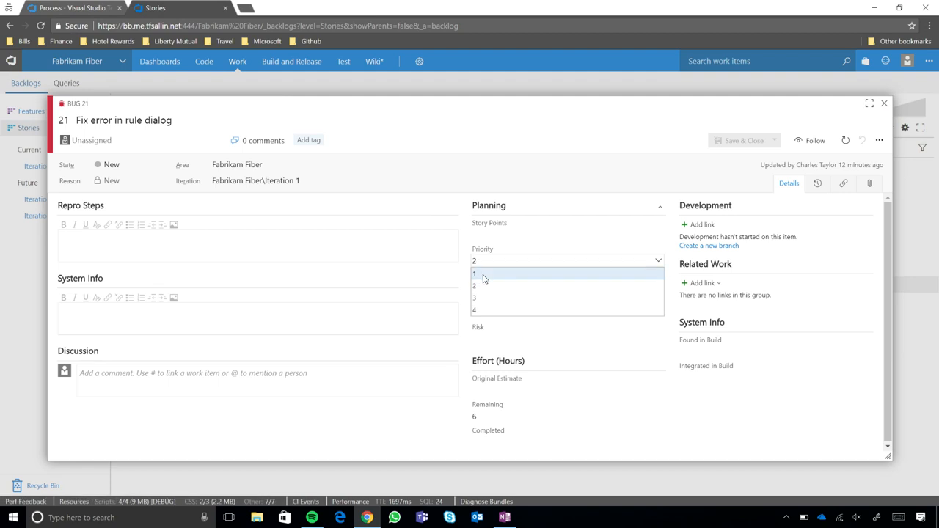
pyautogui.click(475, 274)
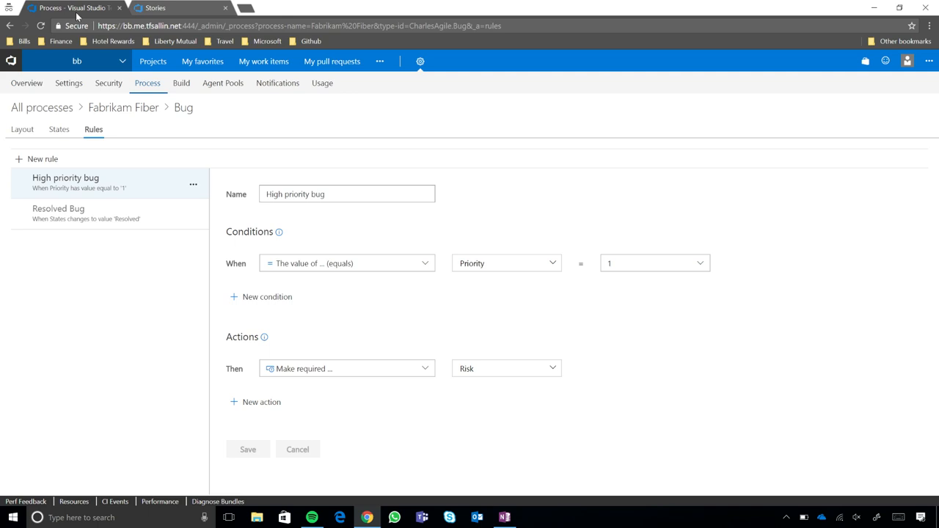
# Go back to the All processes list showing Fabrikam Fiber and Leon Scrum.
pyautogui.click(42, 107)
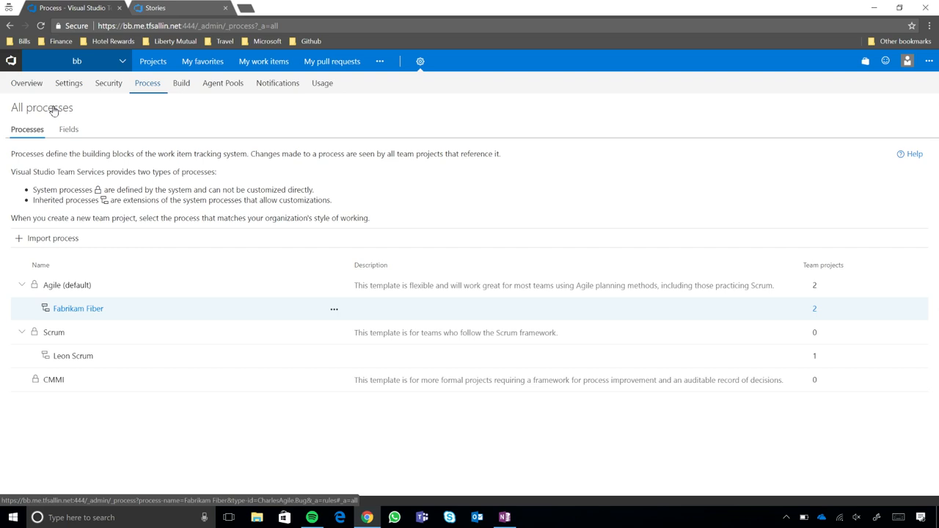
pyautogui.moveTo(52, 109)
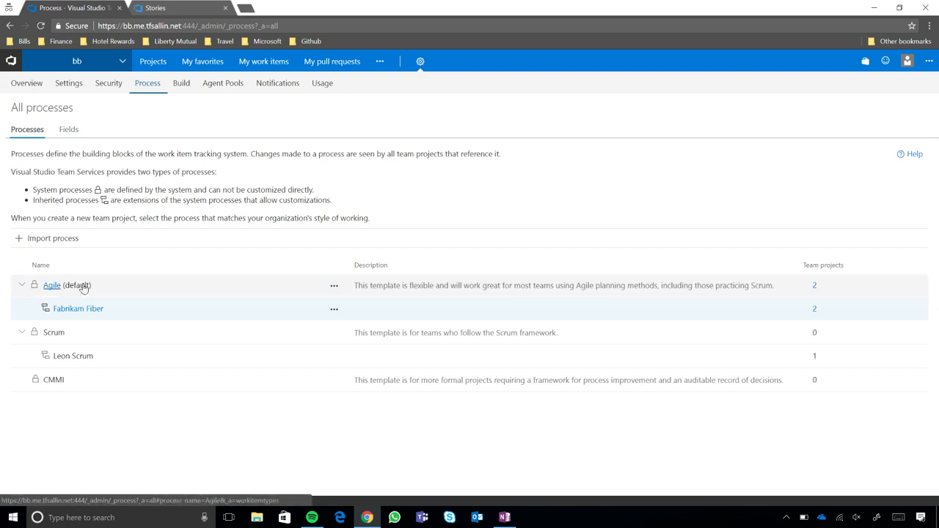
# Open the Agile process, view its Bug layout, and return to Agile's work item types.
pyautogui.click(52, 284)
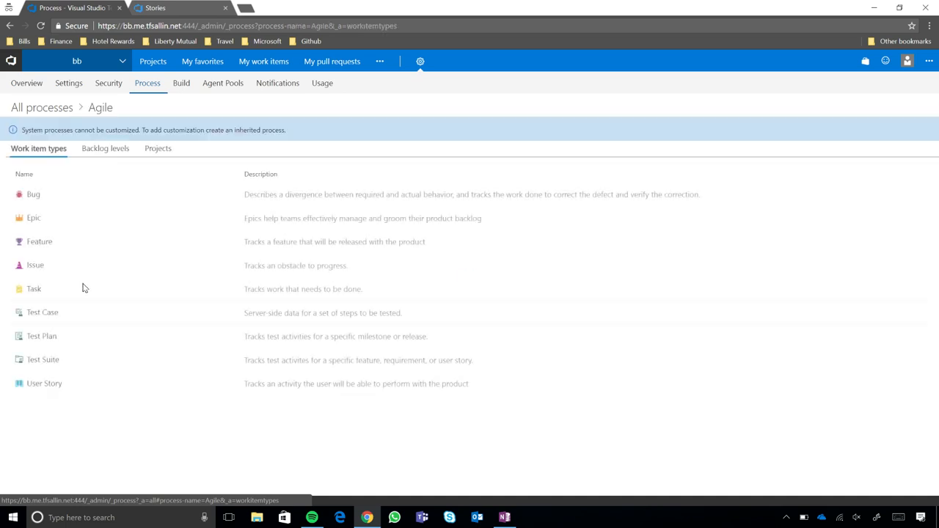
pyautogui.click(33, 194)
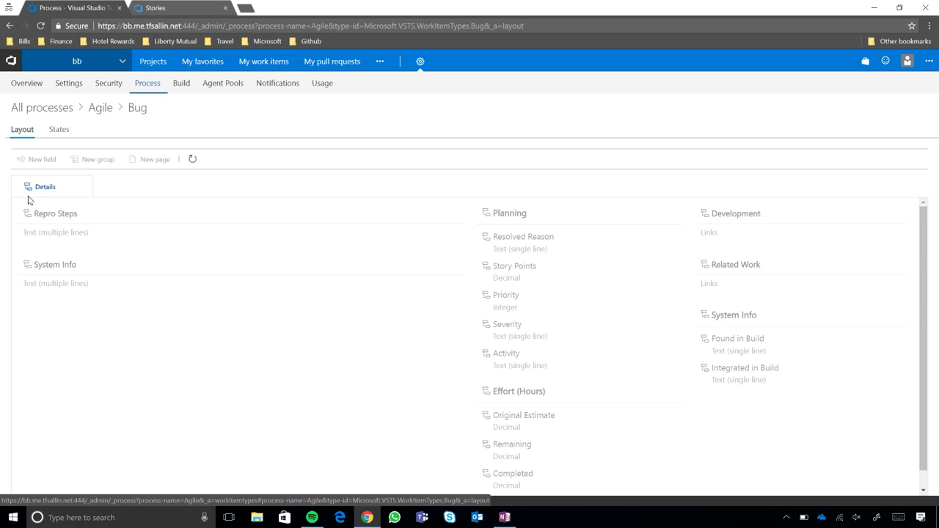
pyautogui.click(101, 107)
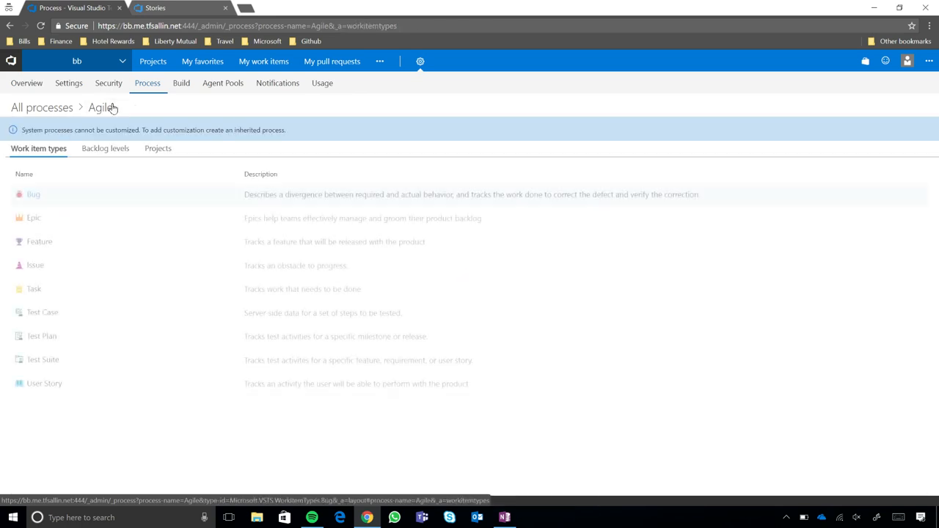
pyautogui.click(33, 194)
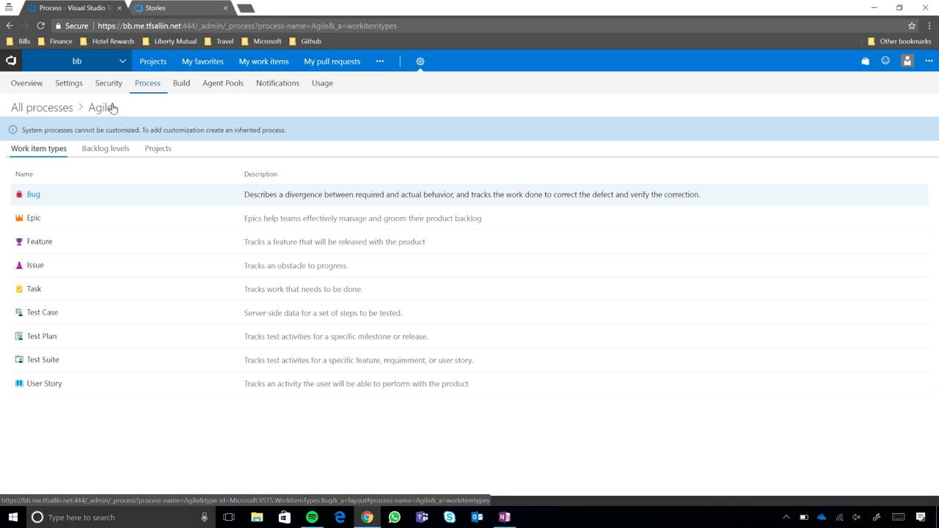